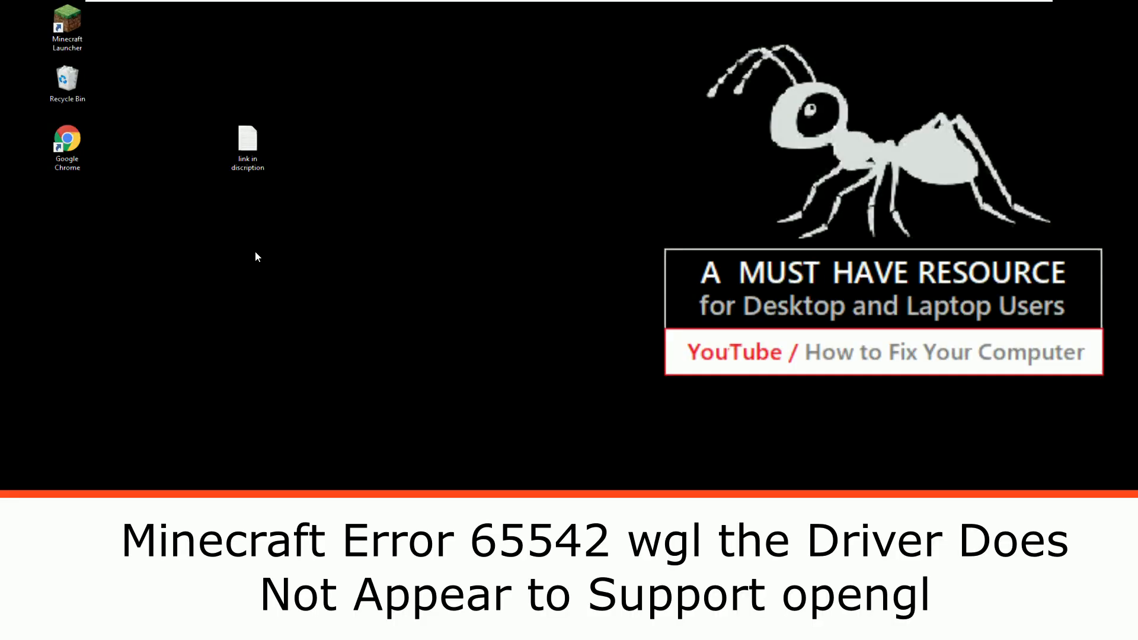
mouse_move(261, 249)
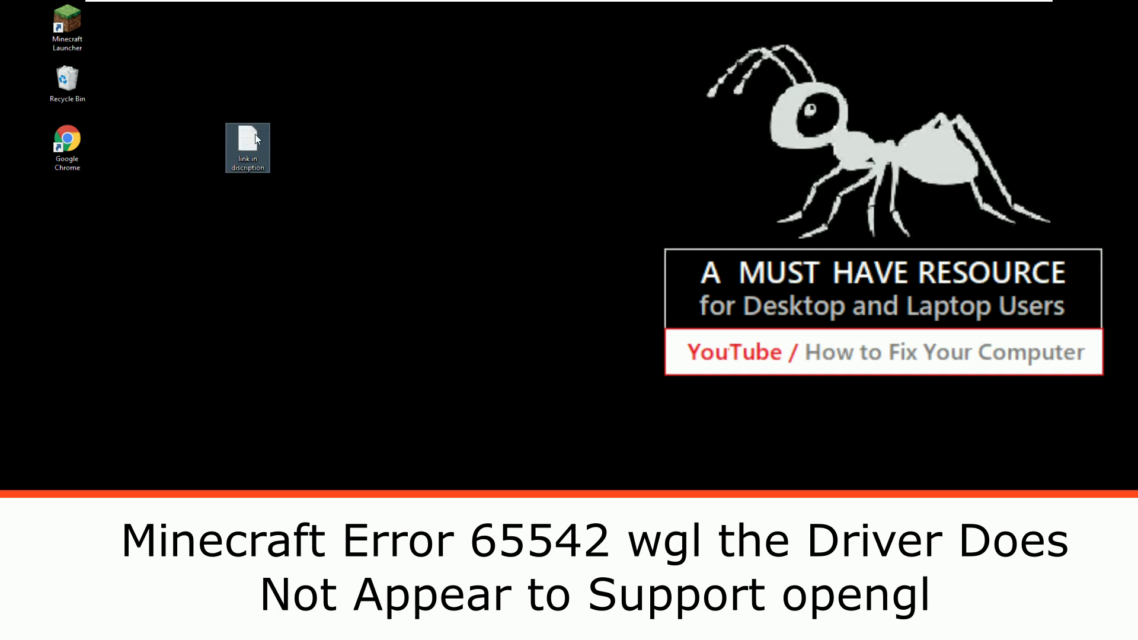
- Download OpenGL fix.7z from mediafire.com/file/yrf6gtka1t526zk/OpenGL_fix7z/file in Chrome
double_click(247, 143)
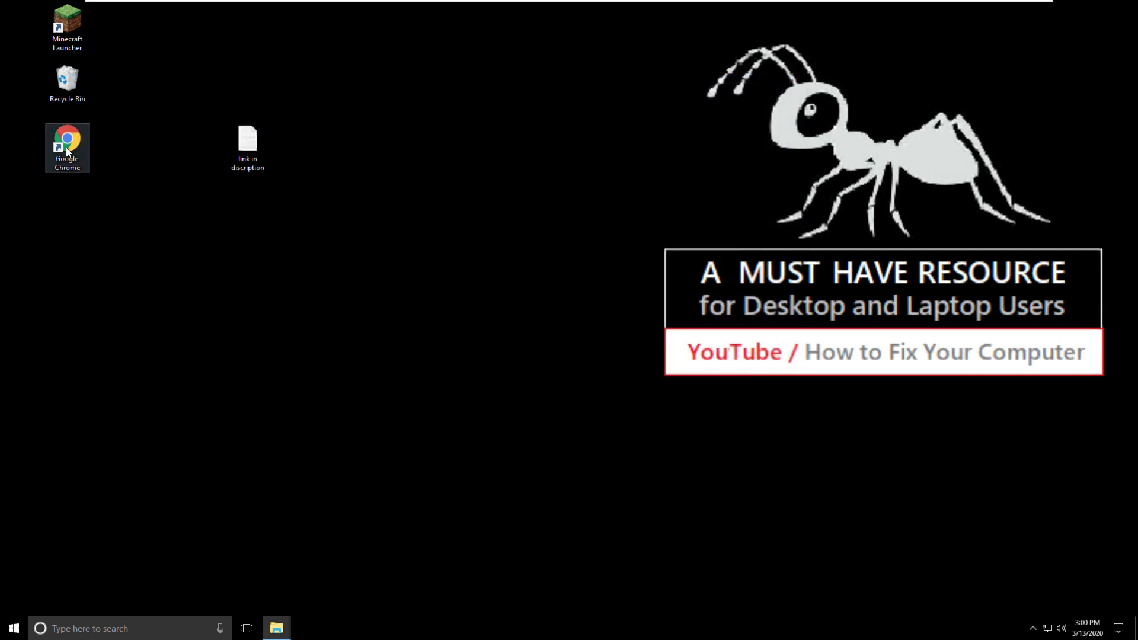
double_click(66, 143)
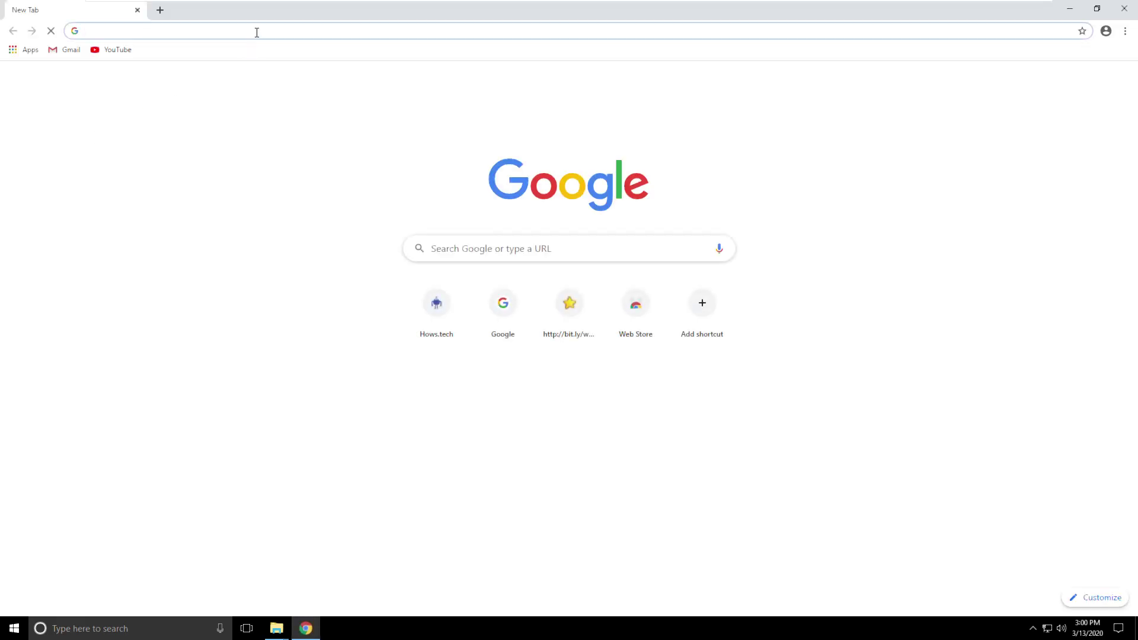
text(mediafire.com/file/yrf6gtka1t526zk/OpenGL_fix7z/file)
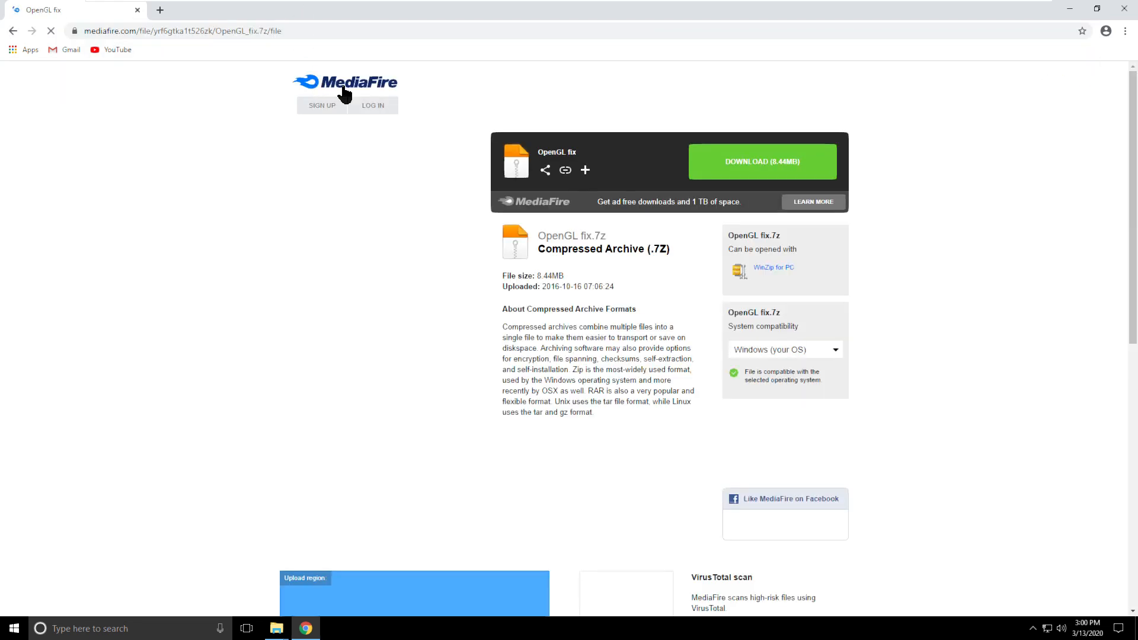
click(762, 161)
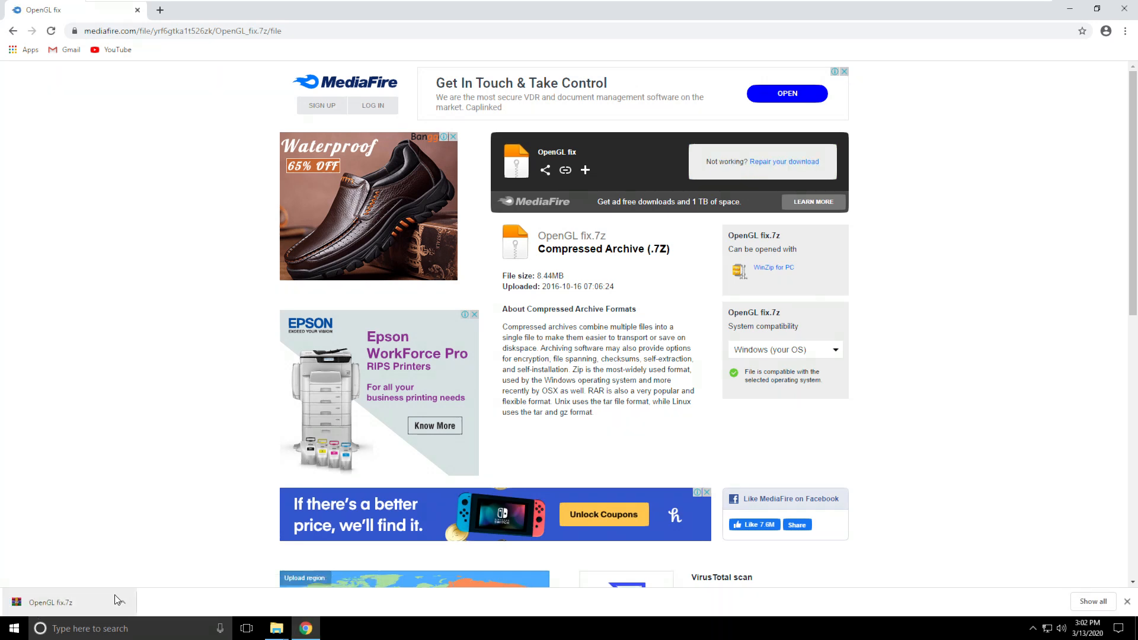
- Extract the downloaded OpenGL fix archive into an OpenGL fix folder in Downloads
click(50, 603)
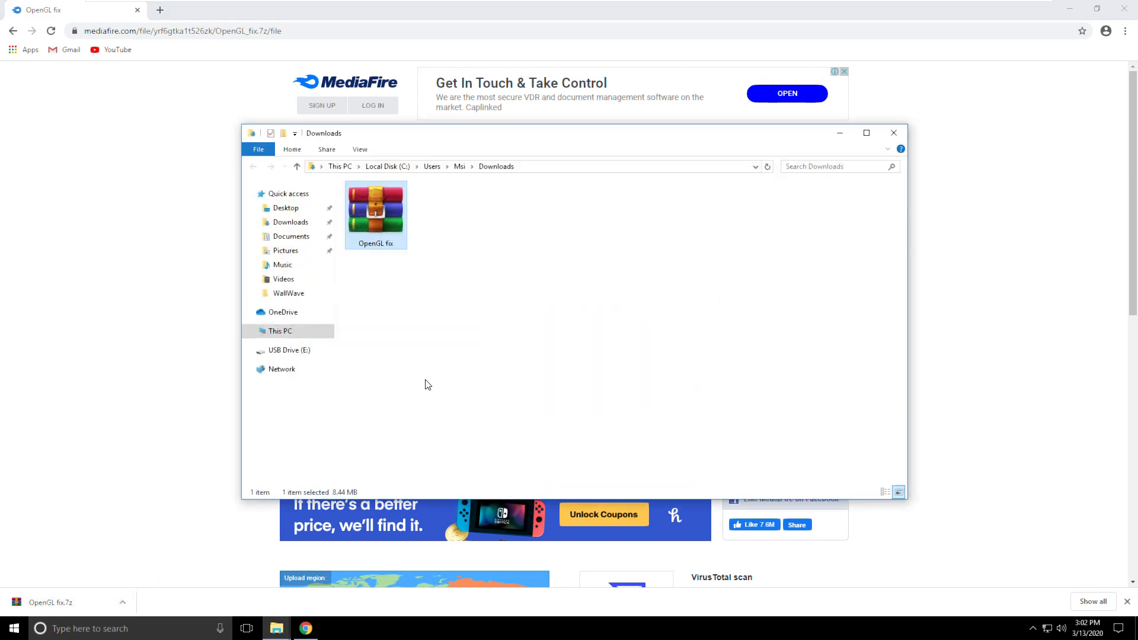
click(866, 133)
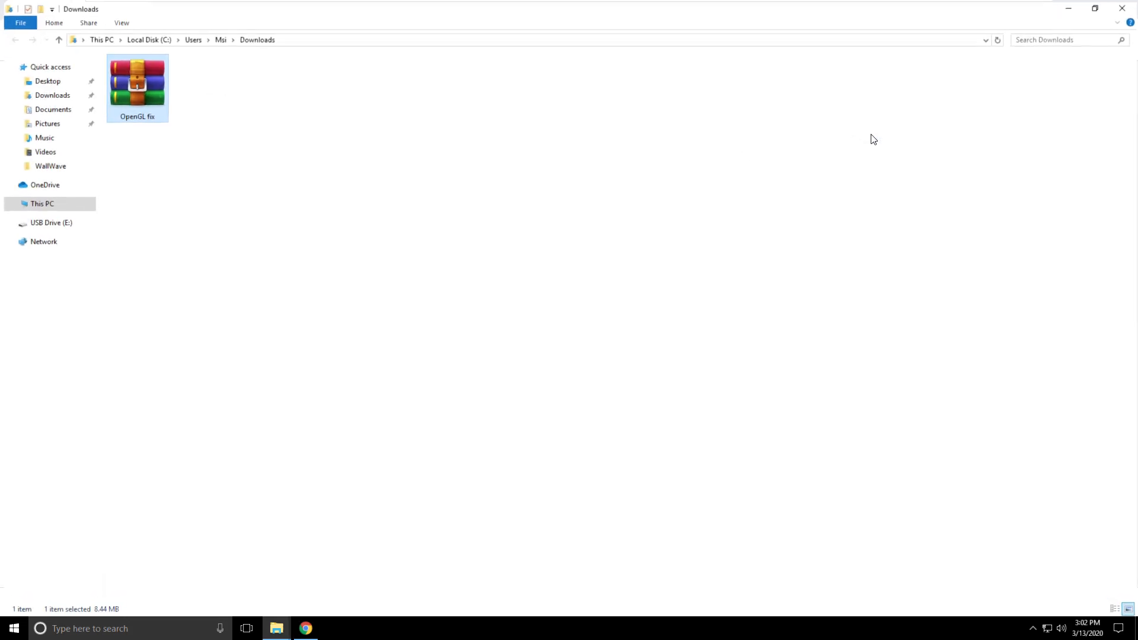
right_click(135, 80)
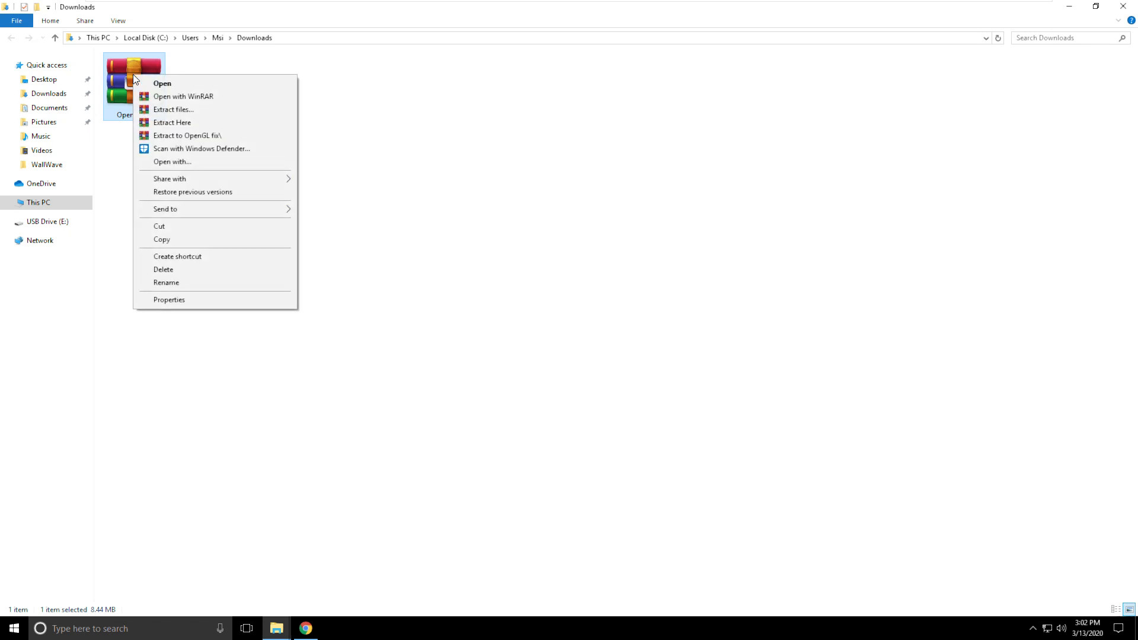
click(174, 109)
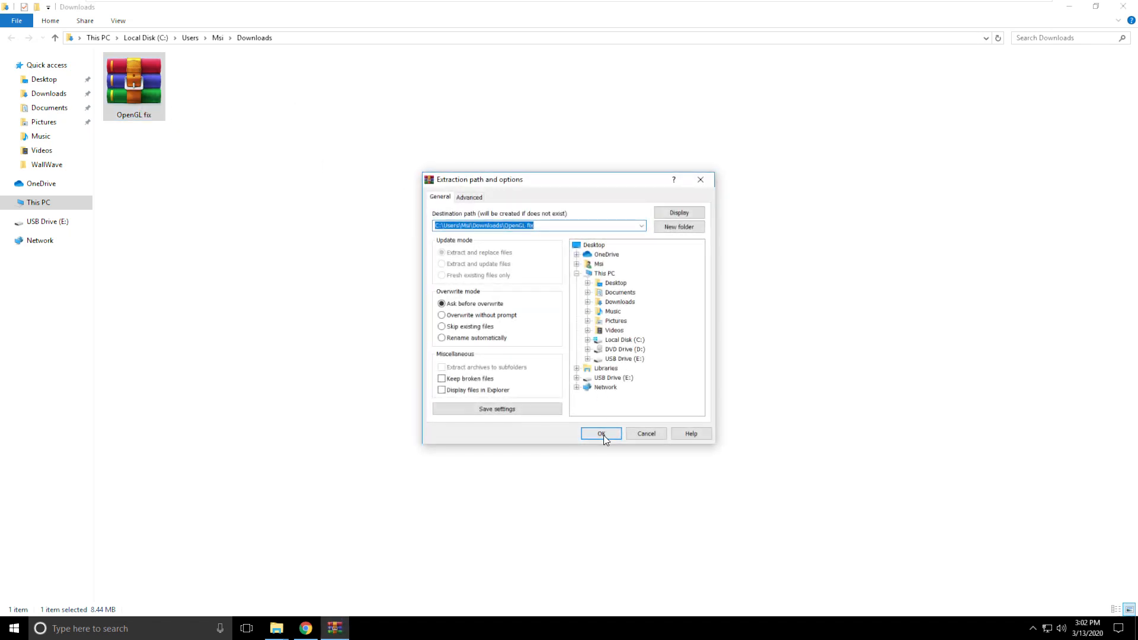
click(602, 434)
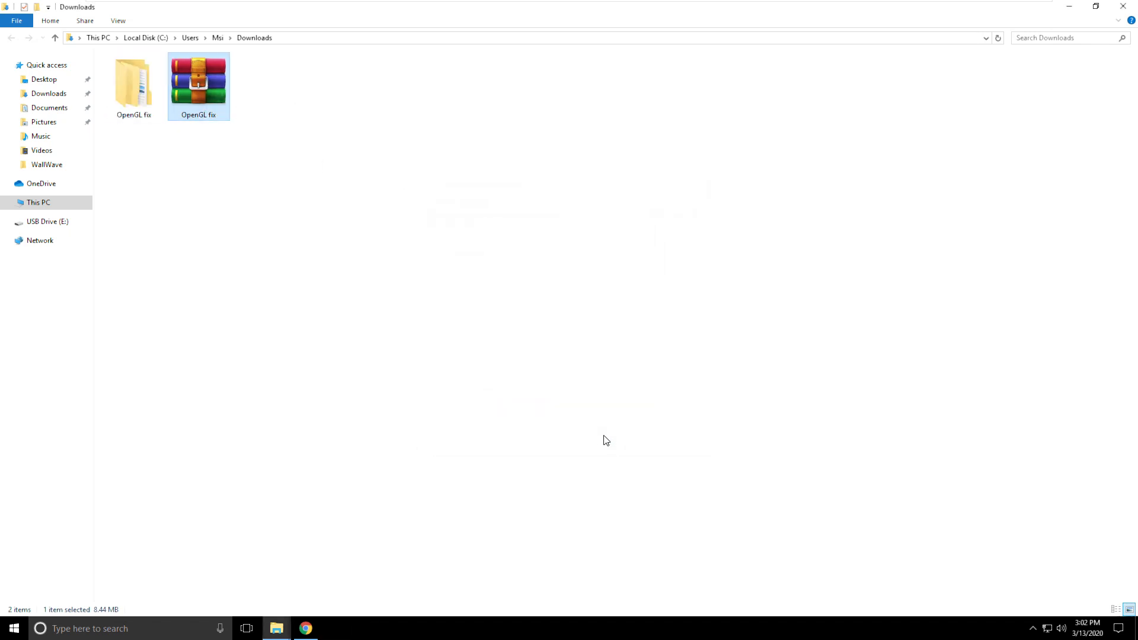
- Browse into the extracted OpenGL fix folder and bring up actions for its 64 bit subfolder
right_click(136, 83)
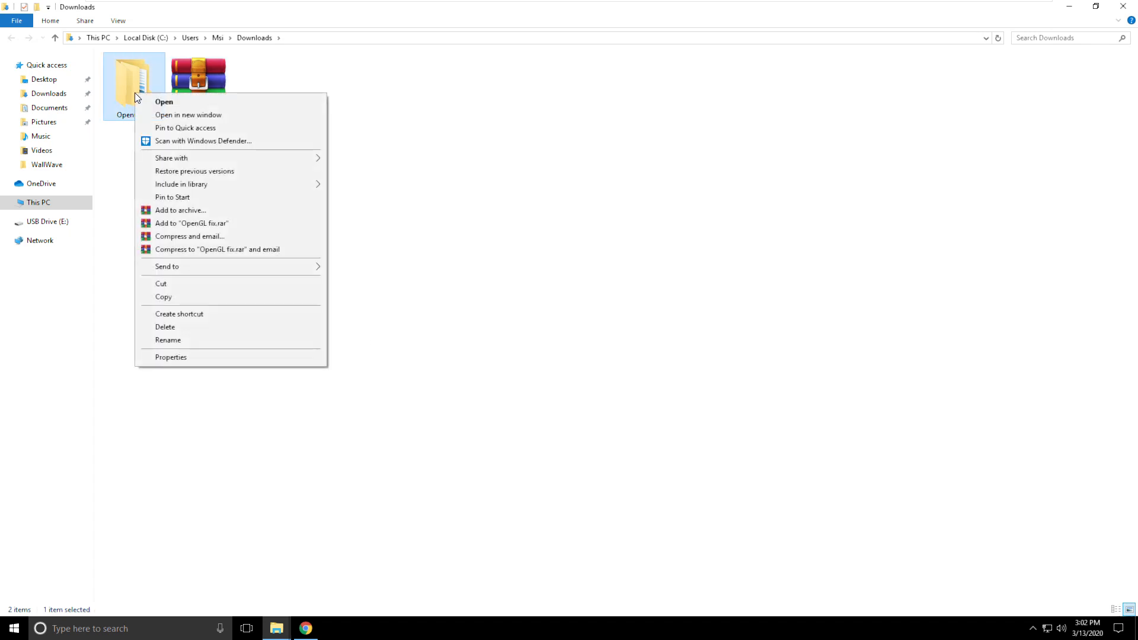
click(164, 101)
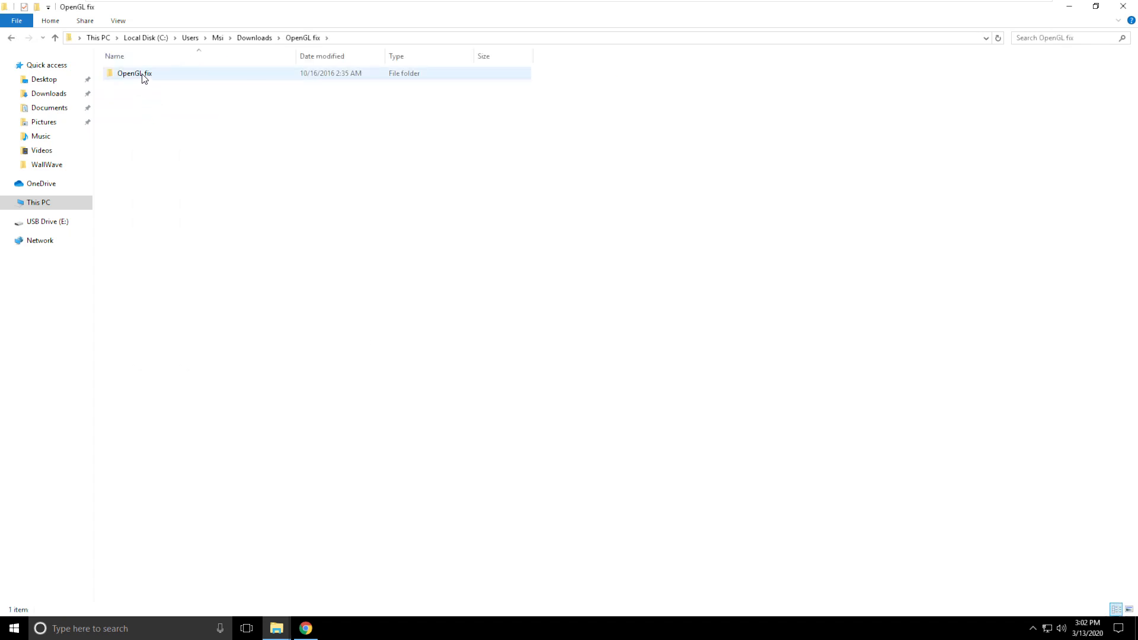
double_click(135, 73)
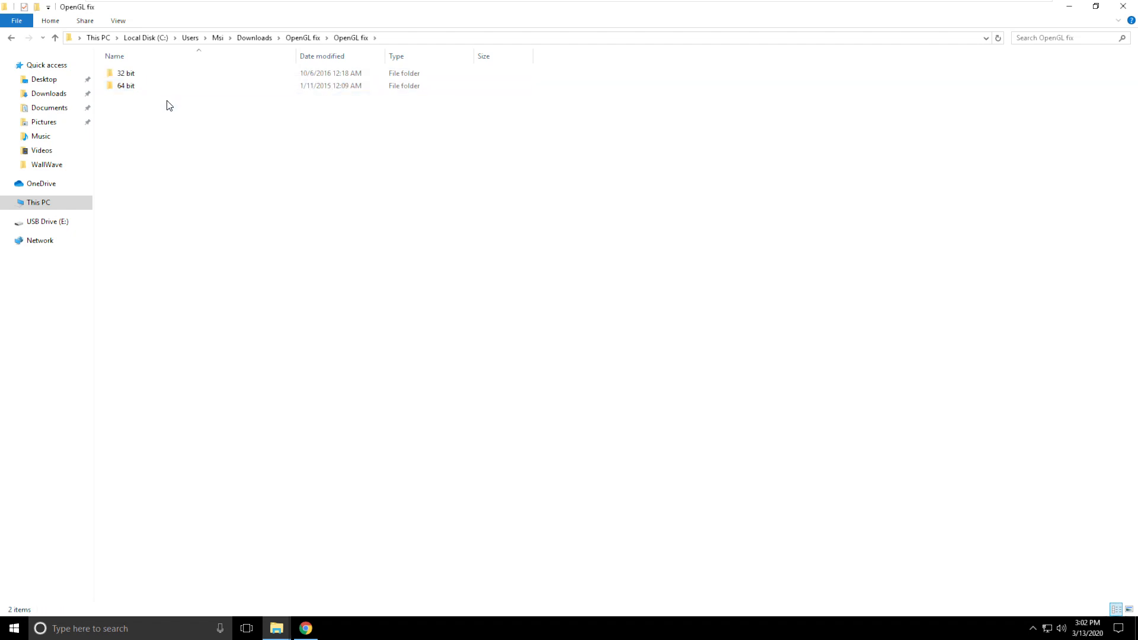
click(125, 85)
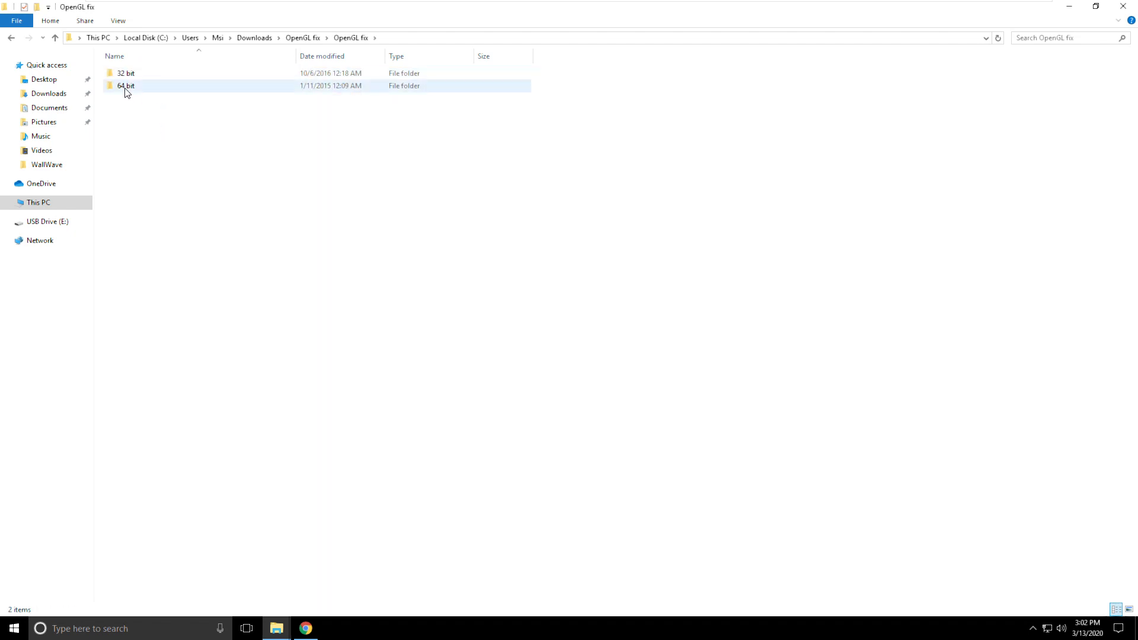
right_click(119, 76)
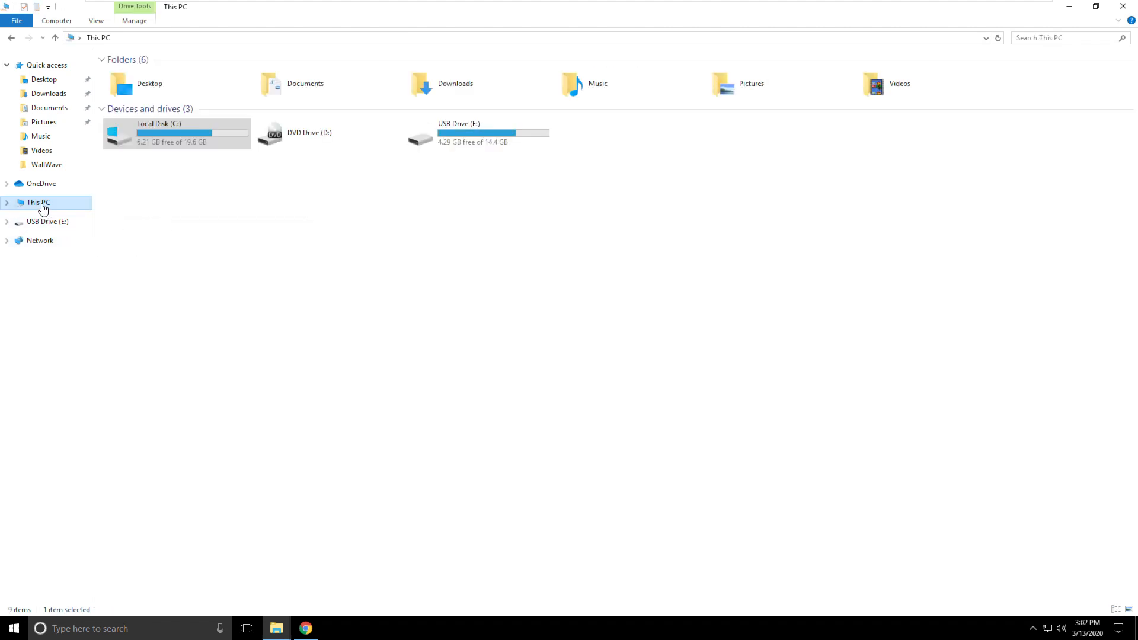
- Paste opengl32.dll into C:\Program Files\Java\jdk1.8.0_241\bin with administrator permission
double_click(157, 123)
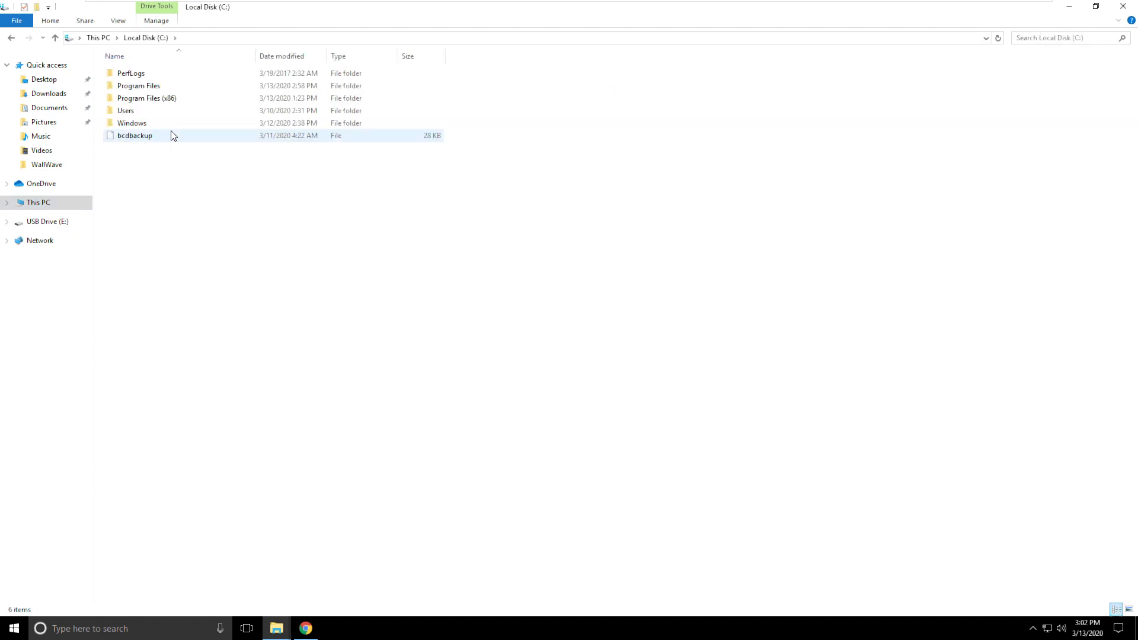
double_click(138, 86)
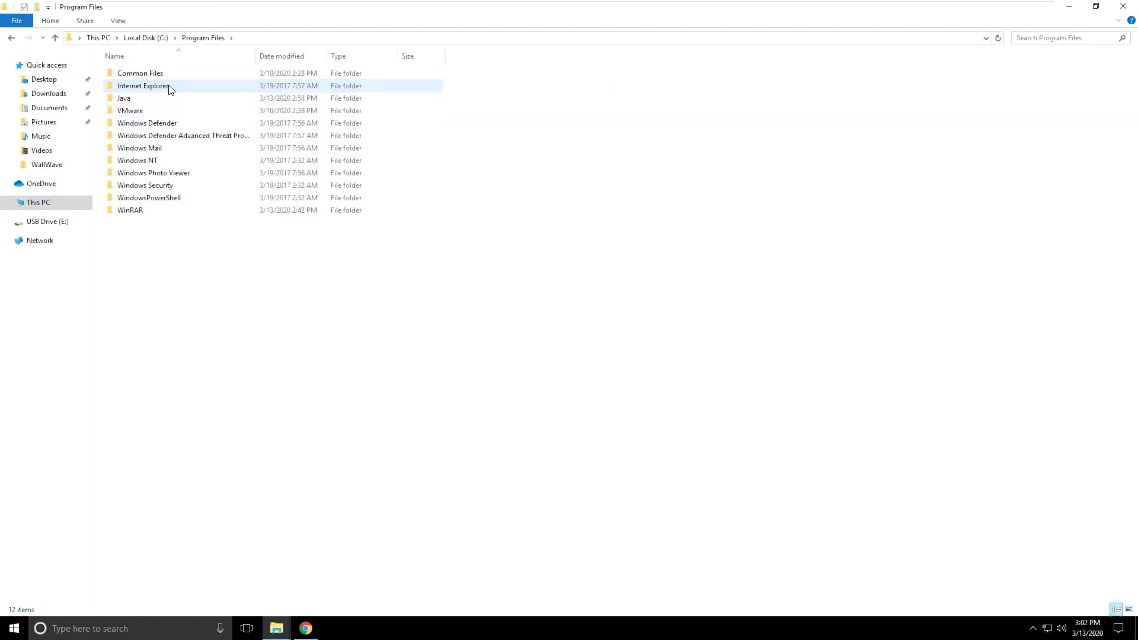
double_click(123, 98)
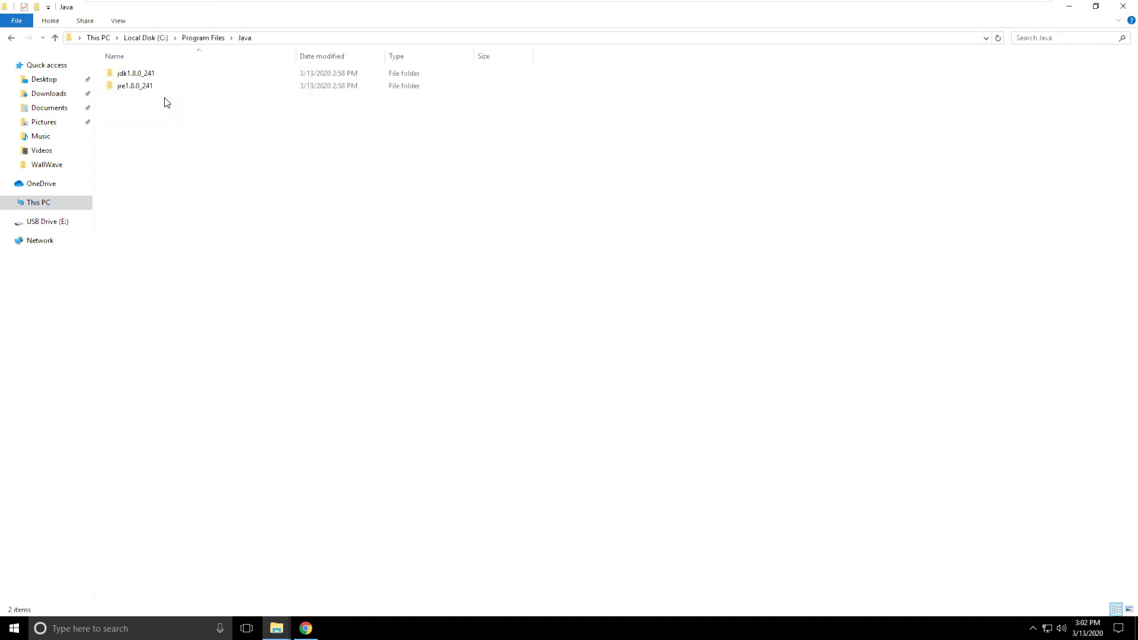
double_click(133, 74)
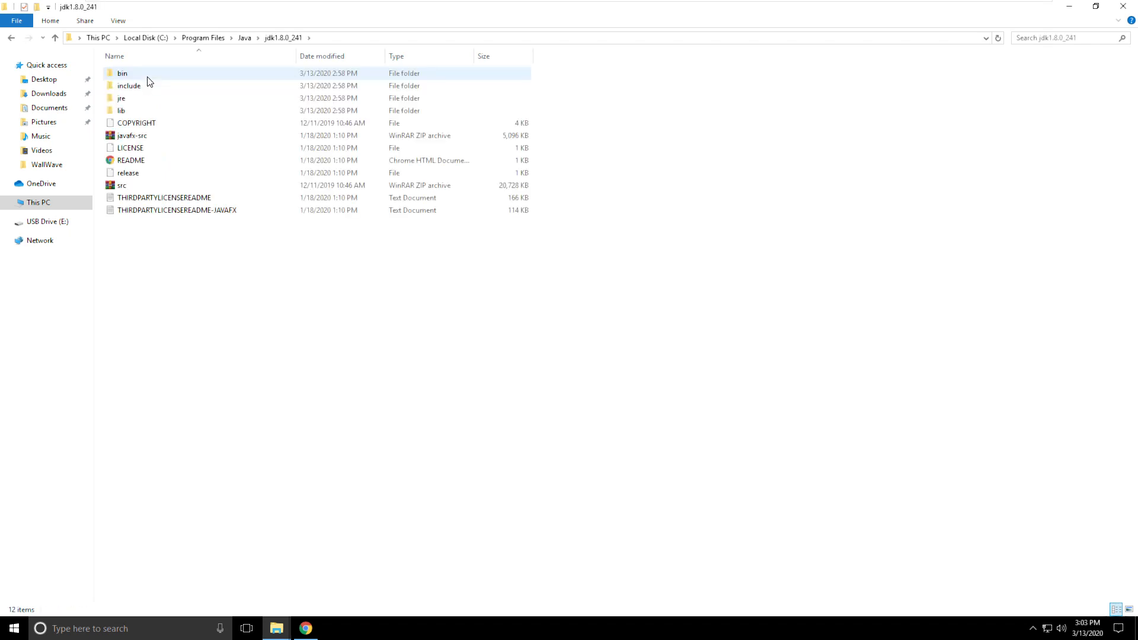
double_click(121, 74)
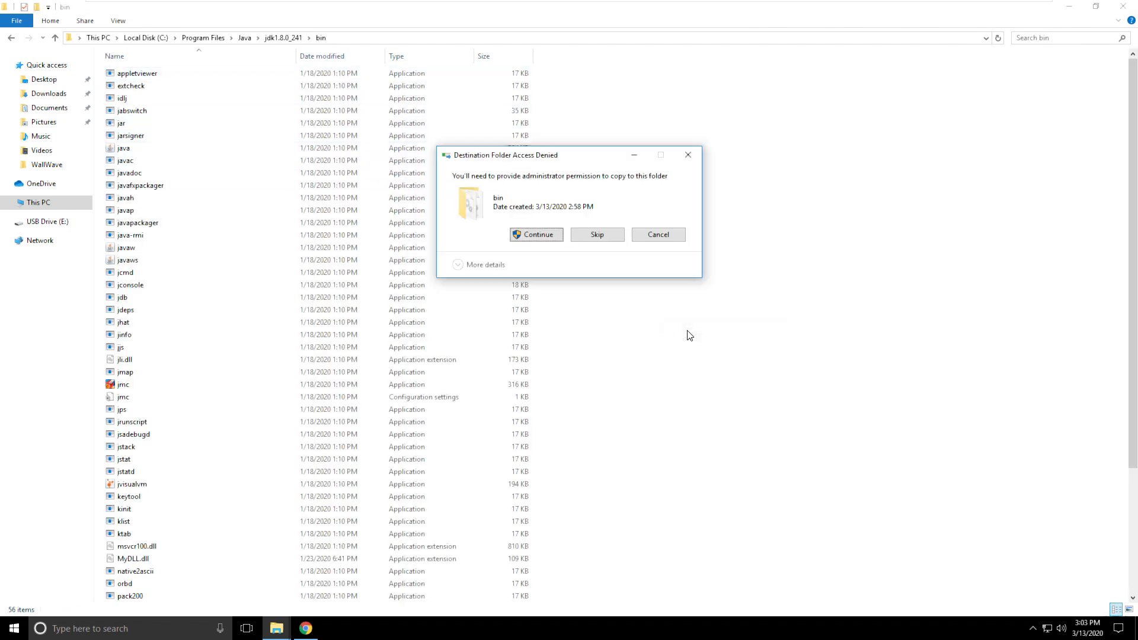
click(536, 234)
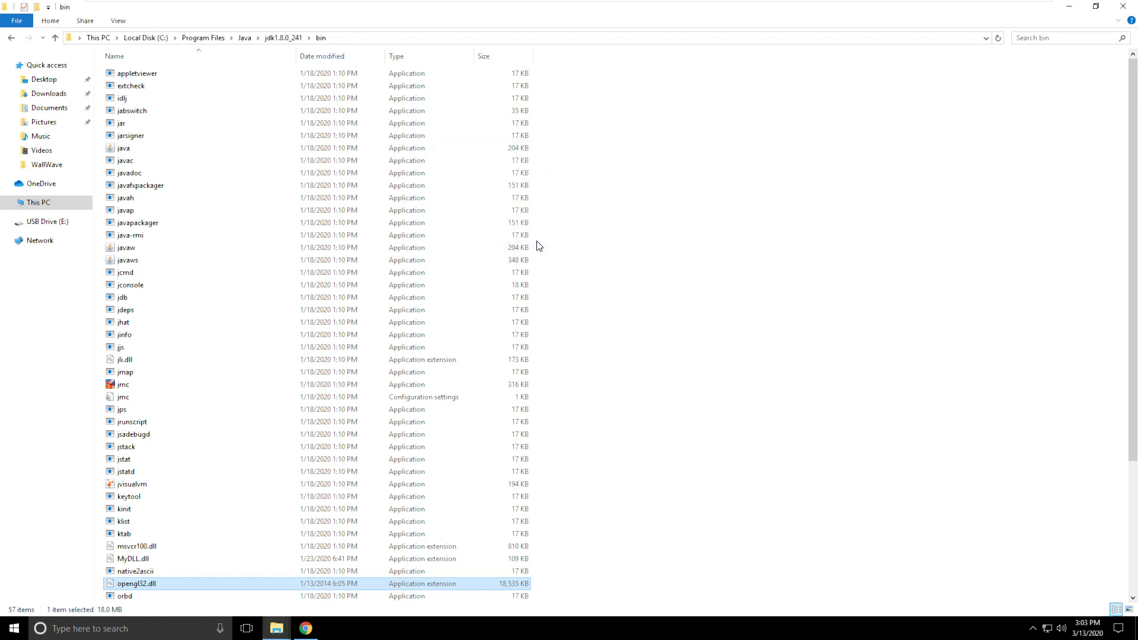
mouse_move(154, 584)
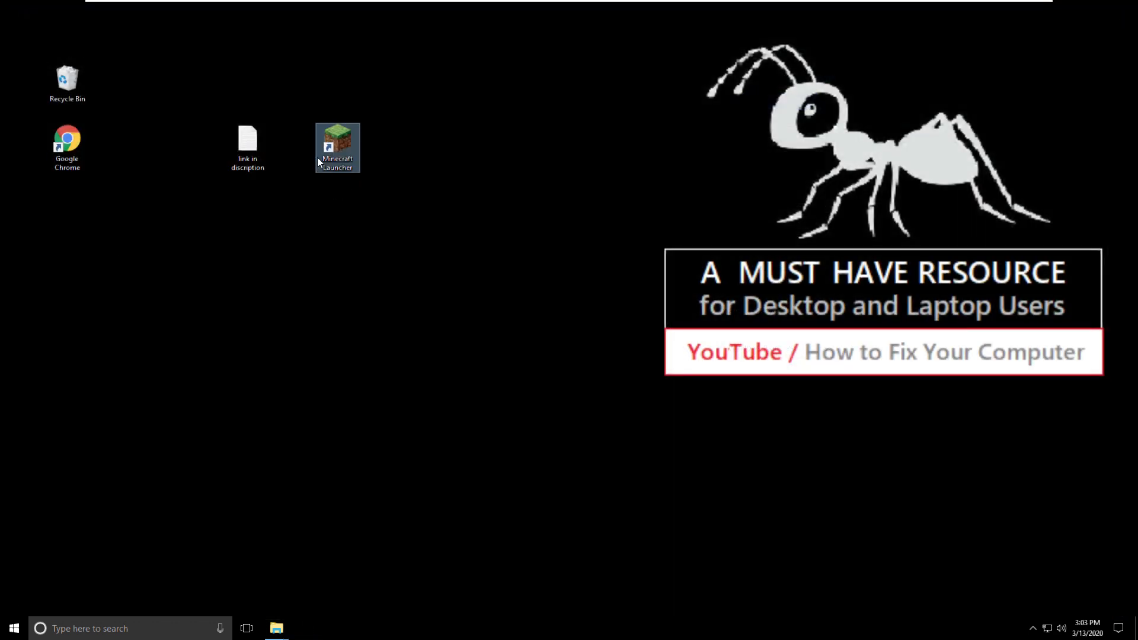
- Launch Minecraft Launcher and continue without login to the Java Edition 1.15.2 play screen
double_click(335, 140)
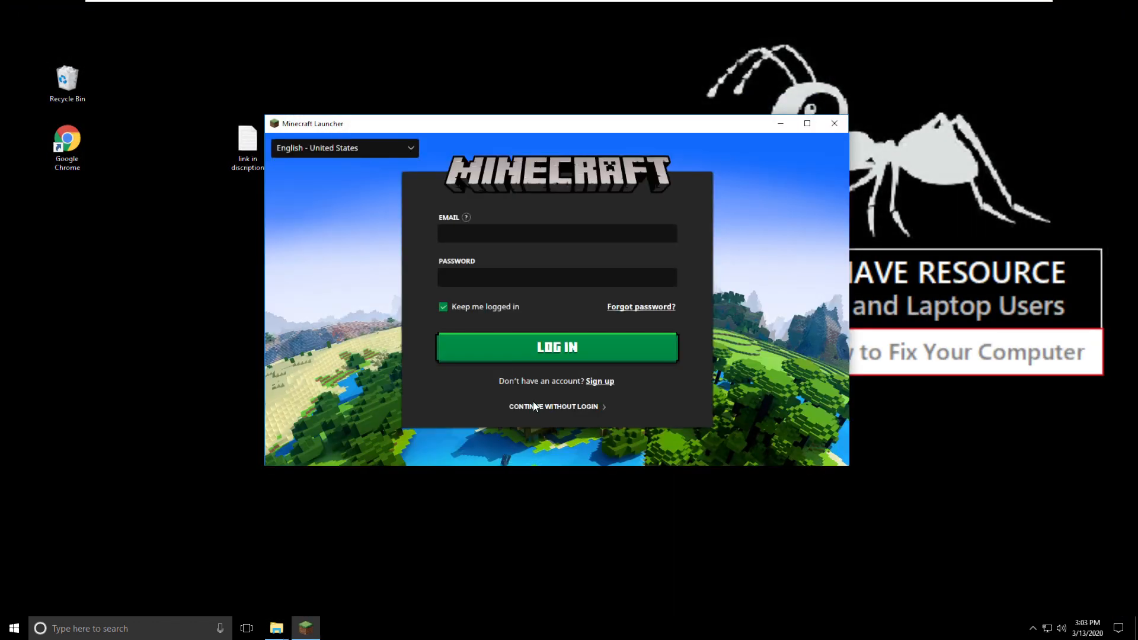
click(552, 407)
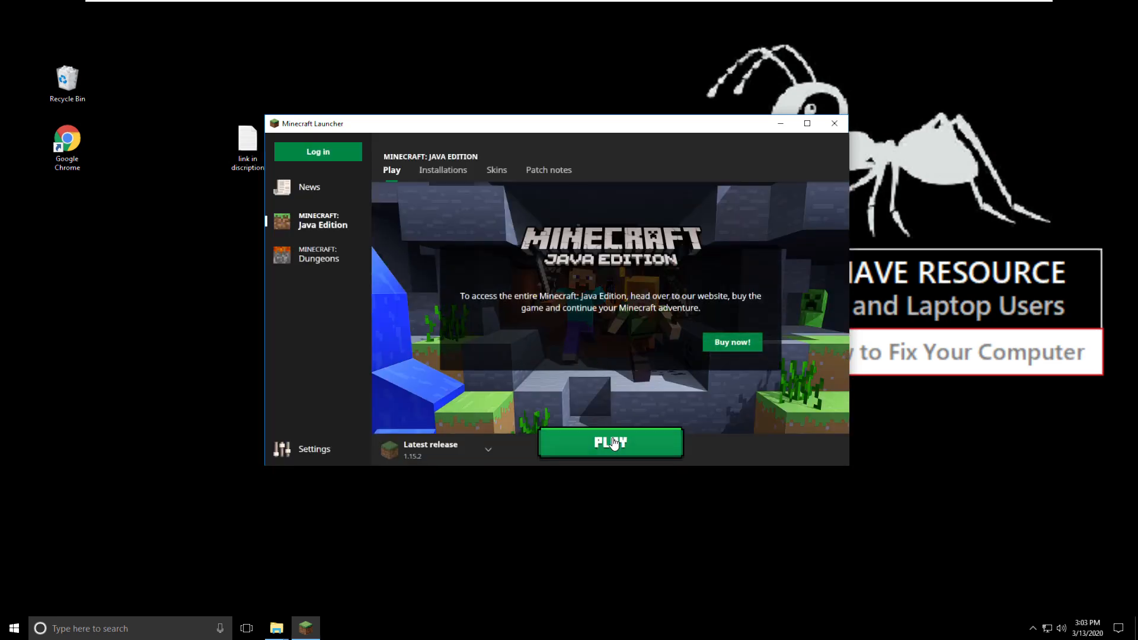
mouse_move(837, 121)
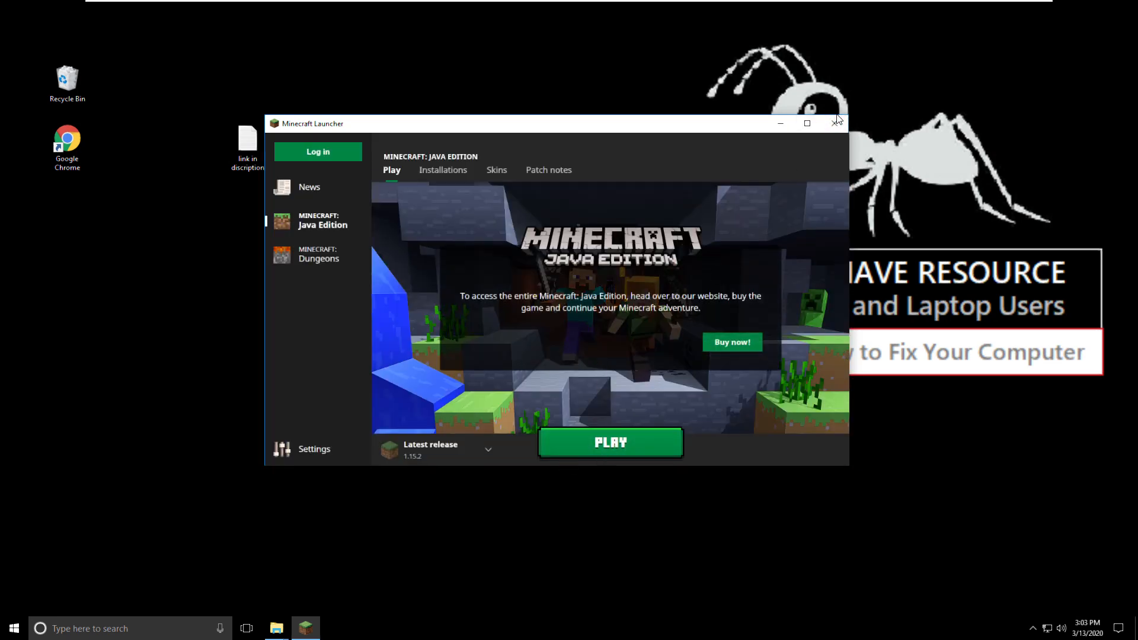